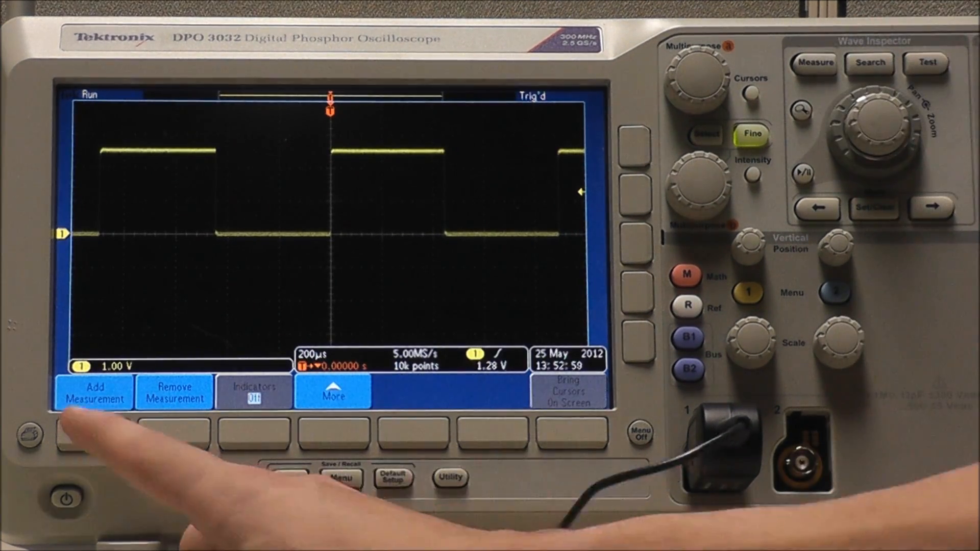
- Show the channel 1 Add Measurement list, with Phase highlighted
left_click(93, 392)
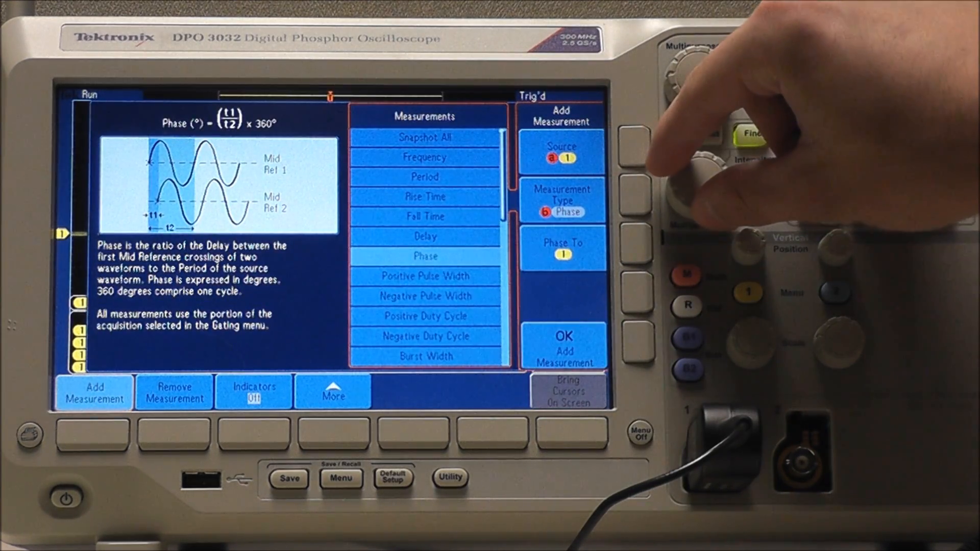
- Add the channel 1 Phase measurement as the fourth readout
left_click(563, 345)
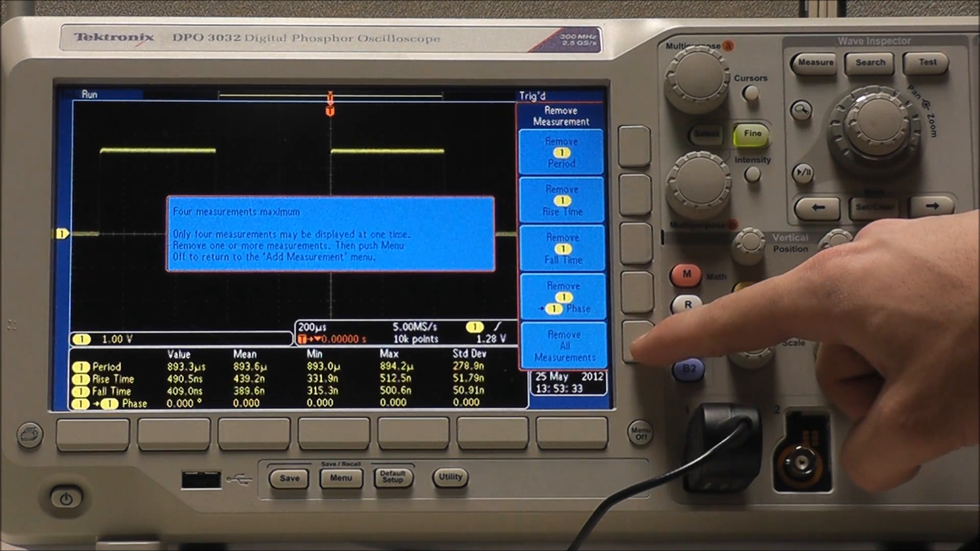
- Close the Remove Measurement menu and four-maximum warning, then reopen removal options
left_click(631, 431)
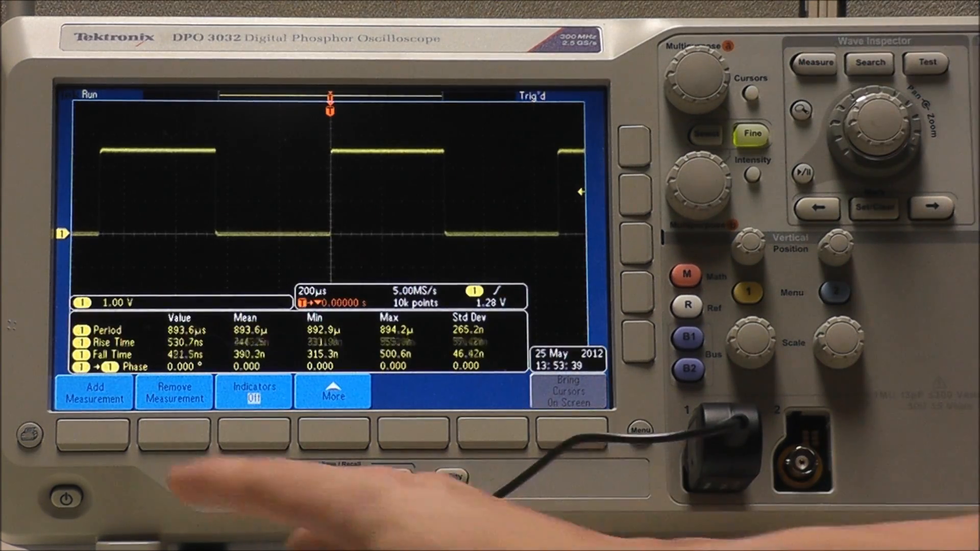
left_click(174, 392)
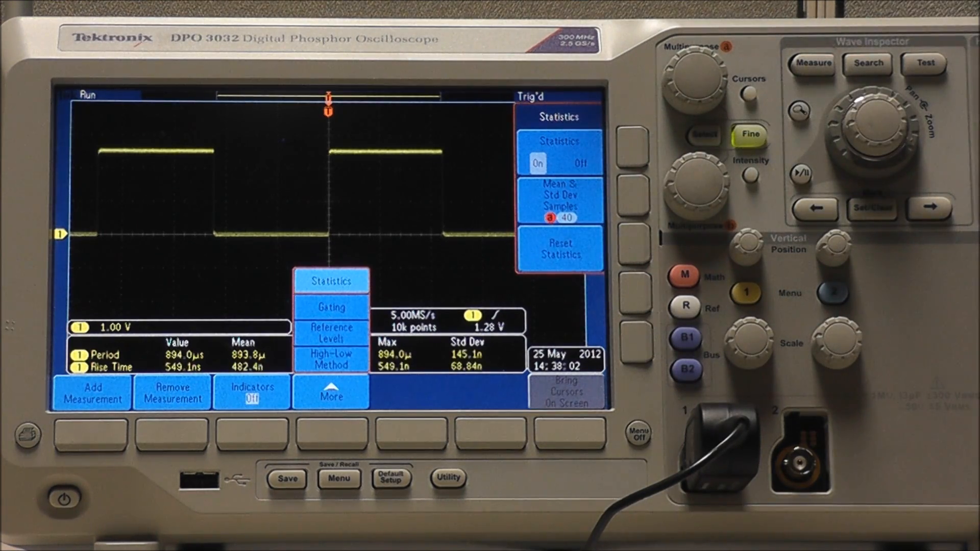
- Open the Gating settings, with measurements gated to the screen
left_click(331, 307)
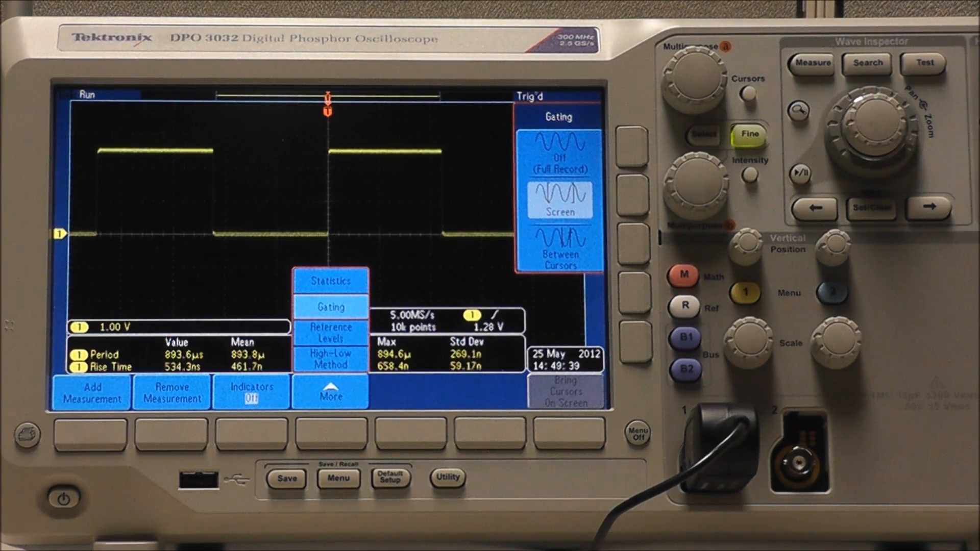
- Review the 90/50/10% reference levels, then view High-Low Method set to Auto Select
left_click(331, 333)
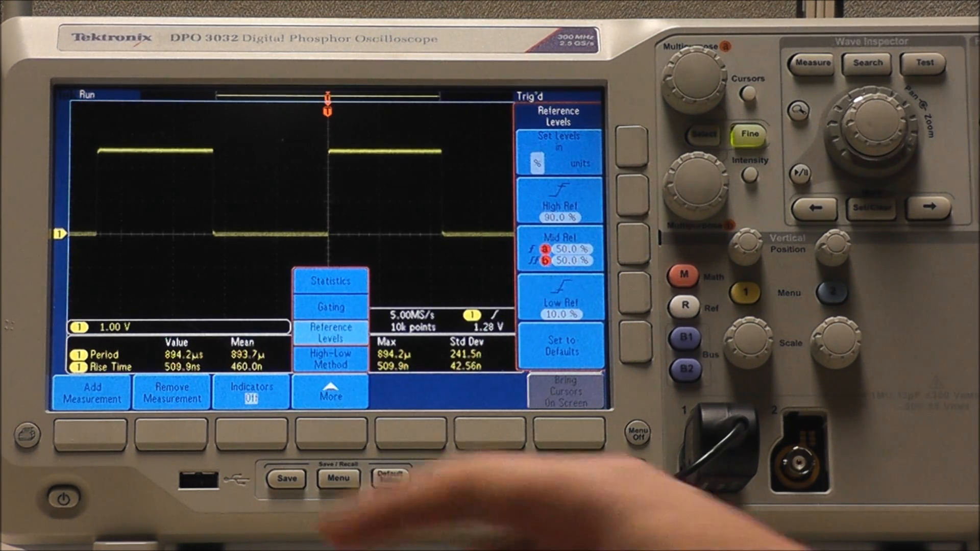
left_click(329, 359)
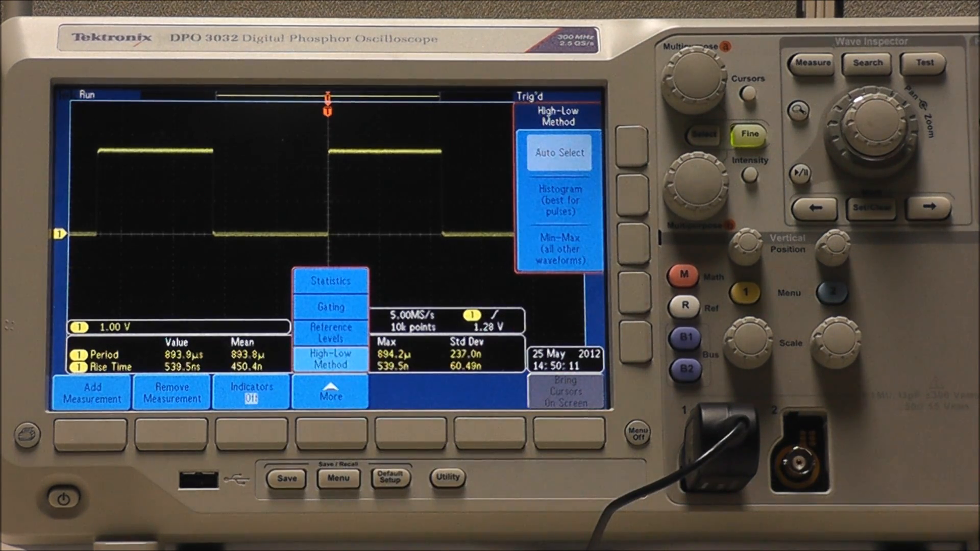